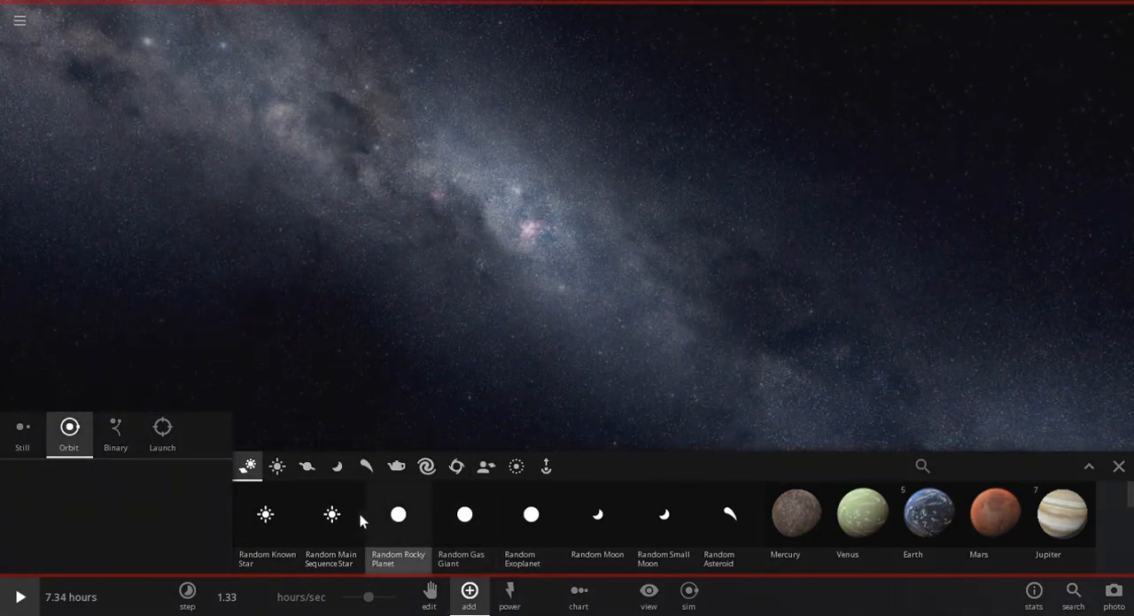
Close the Add catalogue so the two binary stars are visible.
left_click(331, 523)
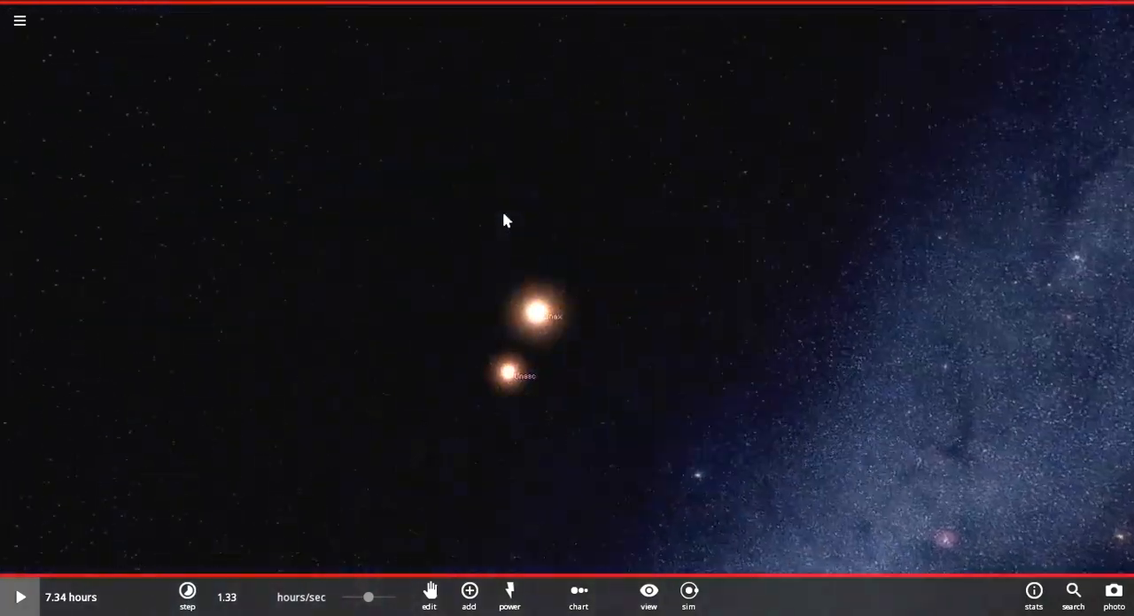
Set the Master volume in Audio settings to 53 and return to the simulation.
left_click(19, 21)
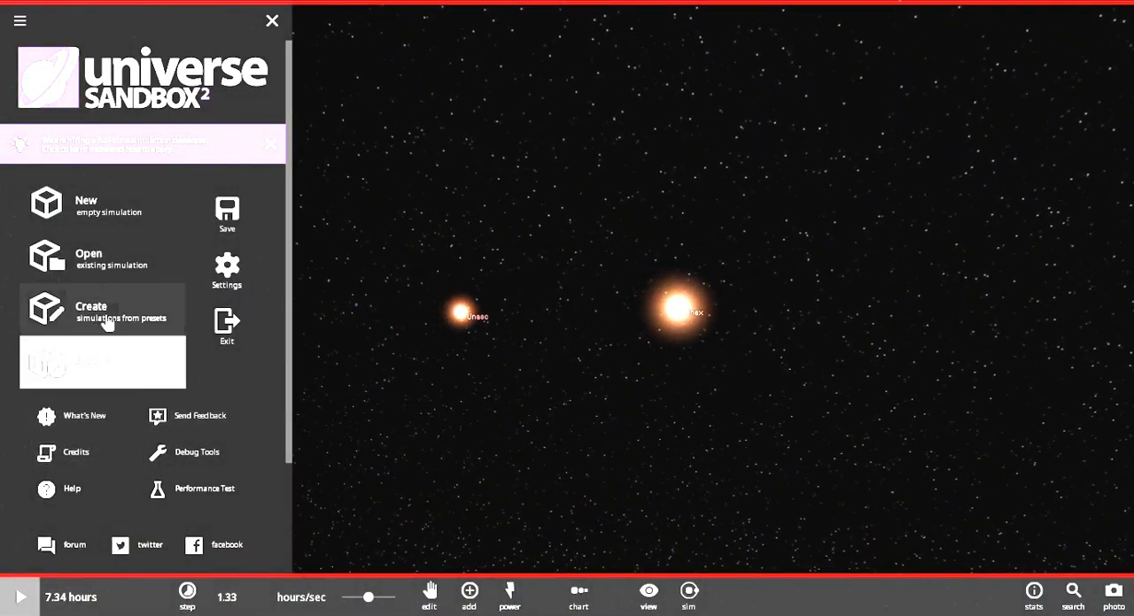
left_click(227, 271)
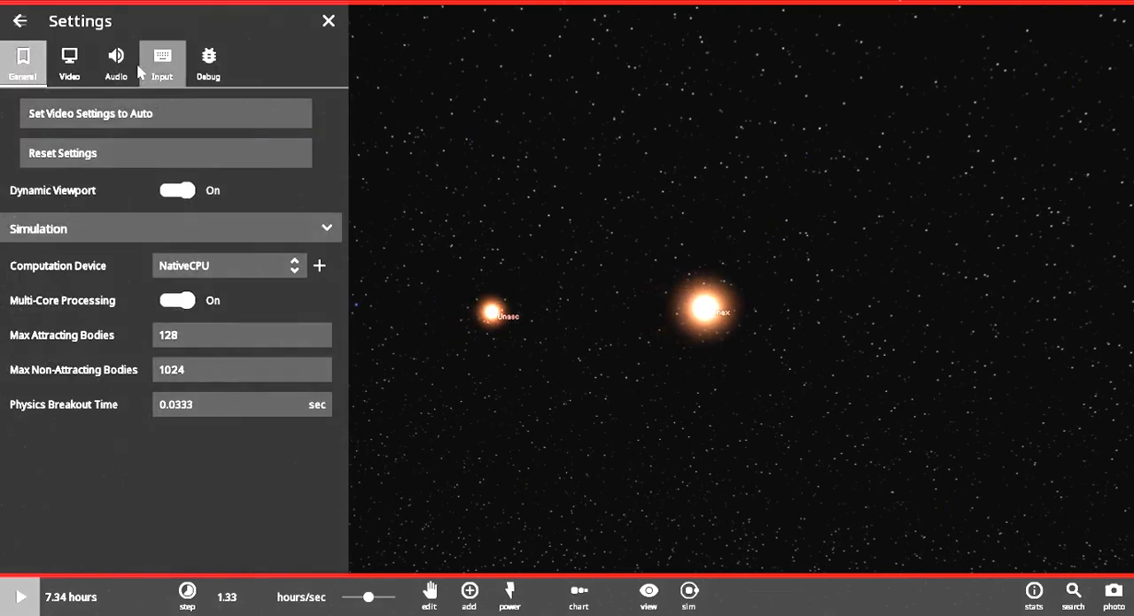
left_click(115, 64)
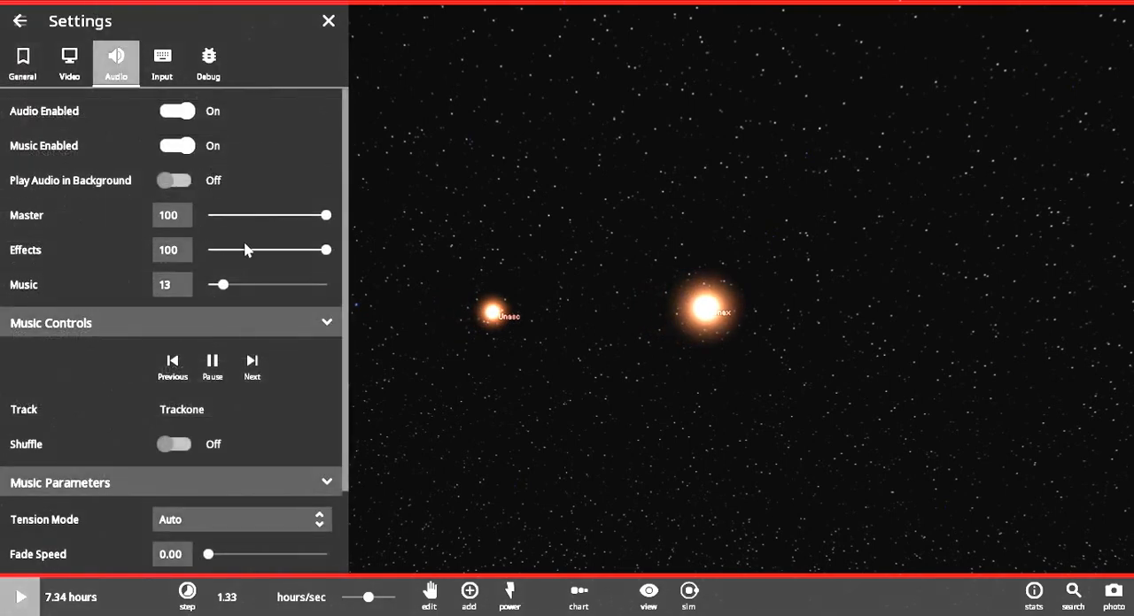
left_click_drag(326, 215, 207, 214)
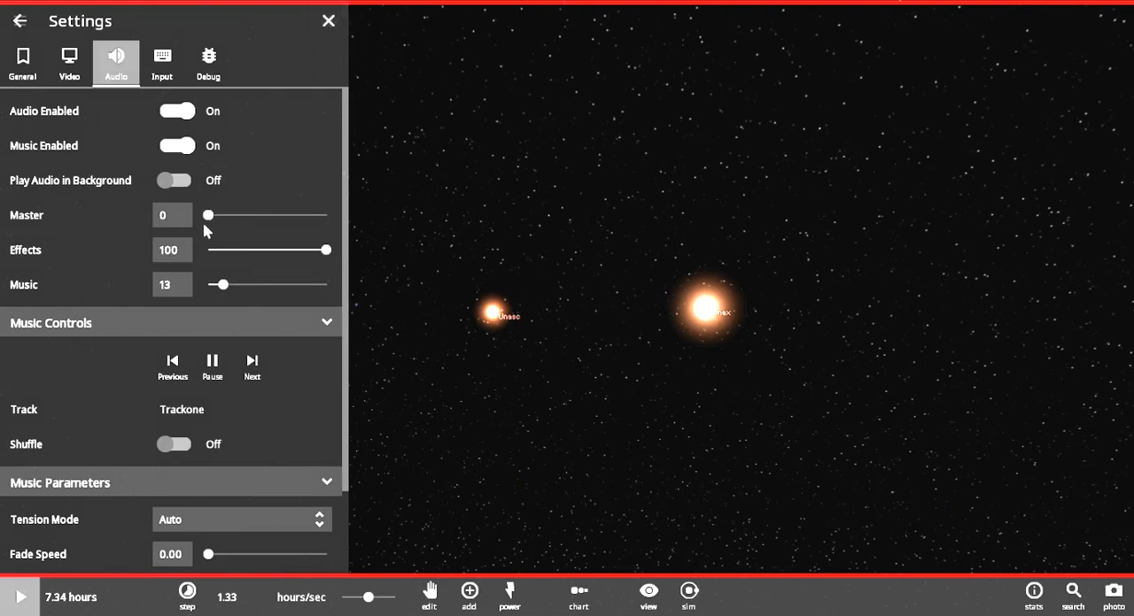
left_click_drag(208, 216, 280, 216)
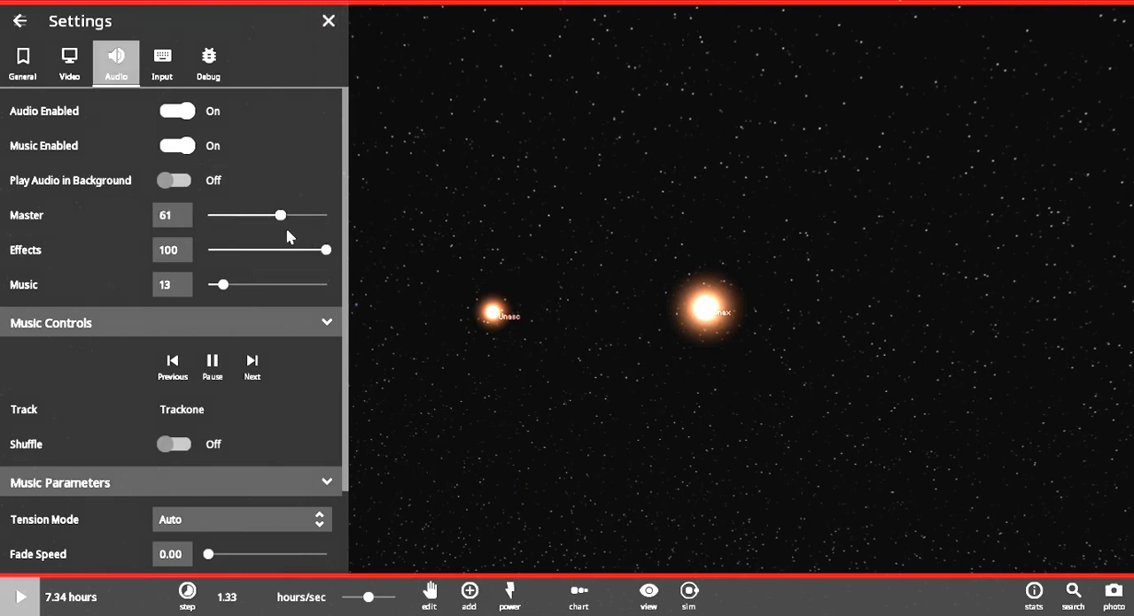
left_click_drag(280, 216, 263, 215)
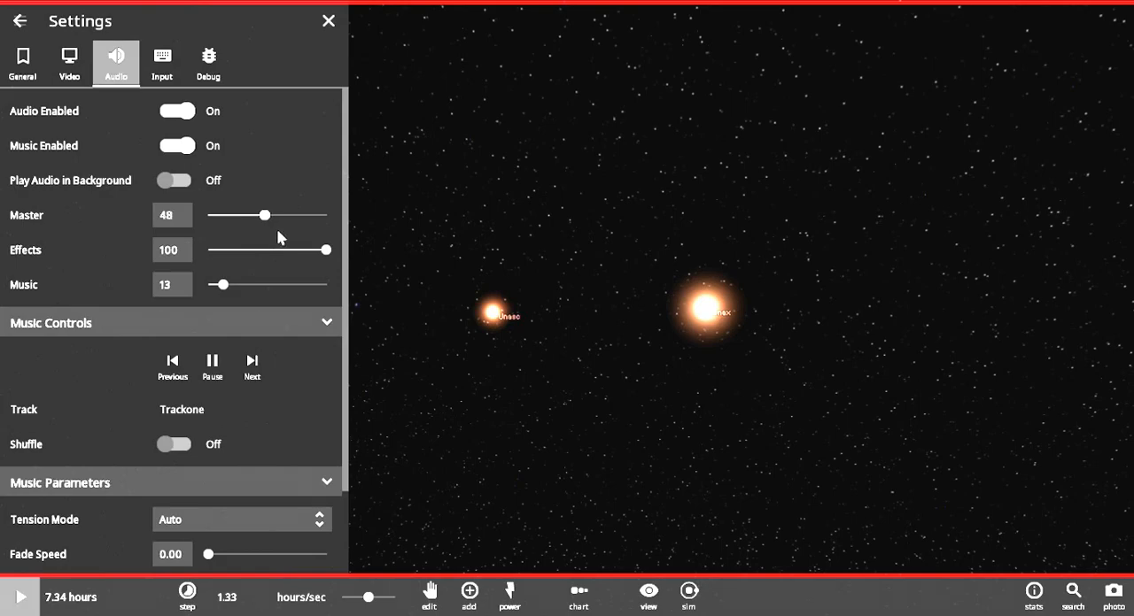
left_click_drag(263, 215, 272, 215)
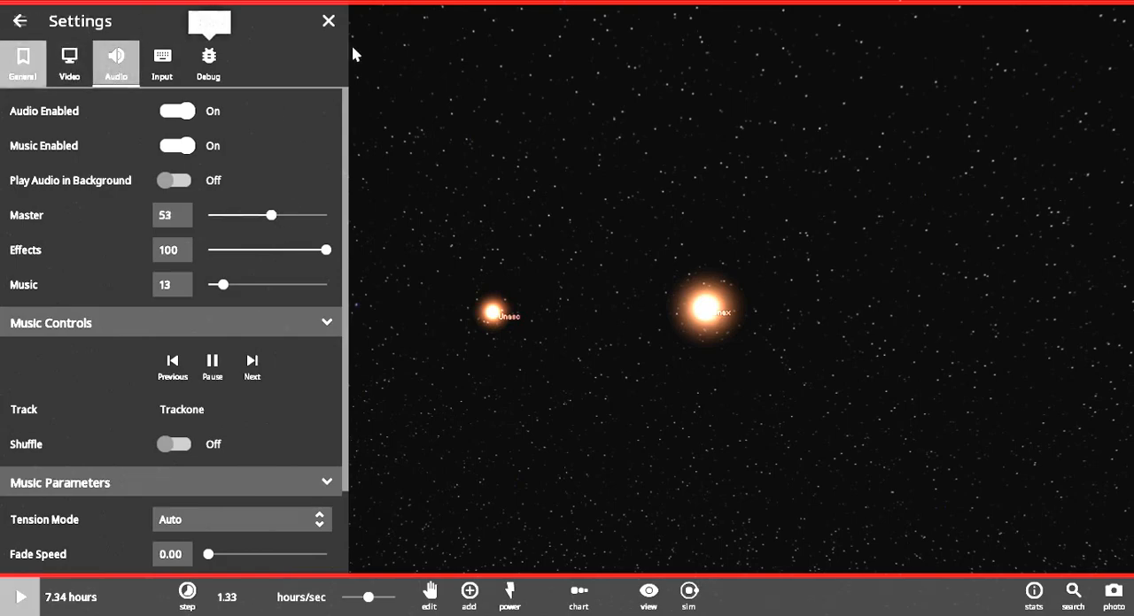
left_click(328, 20)
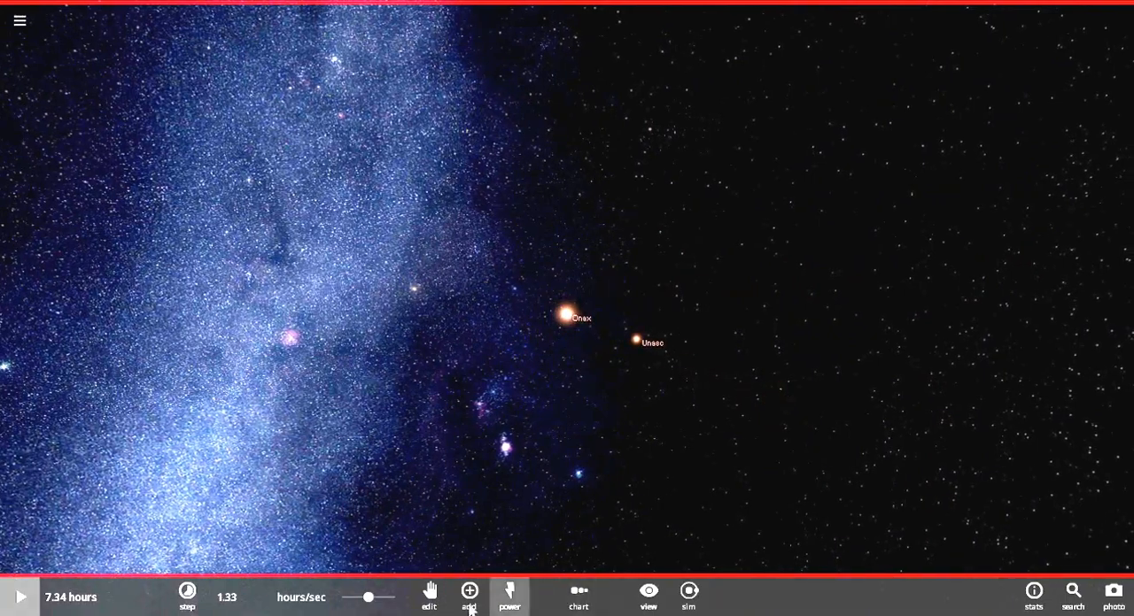
Open the Add catalogue to place random rocky planets around the two stars.
left_click(469, 594)
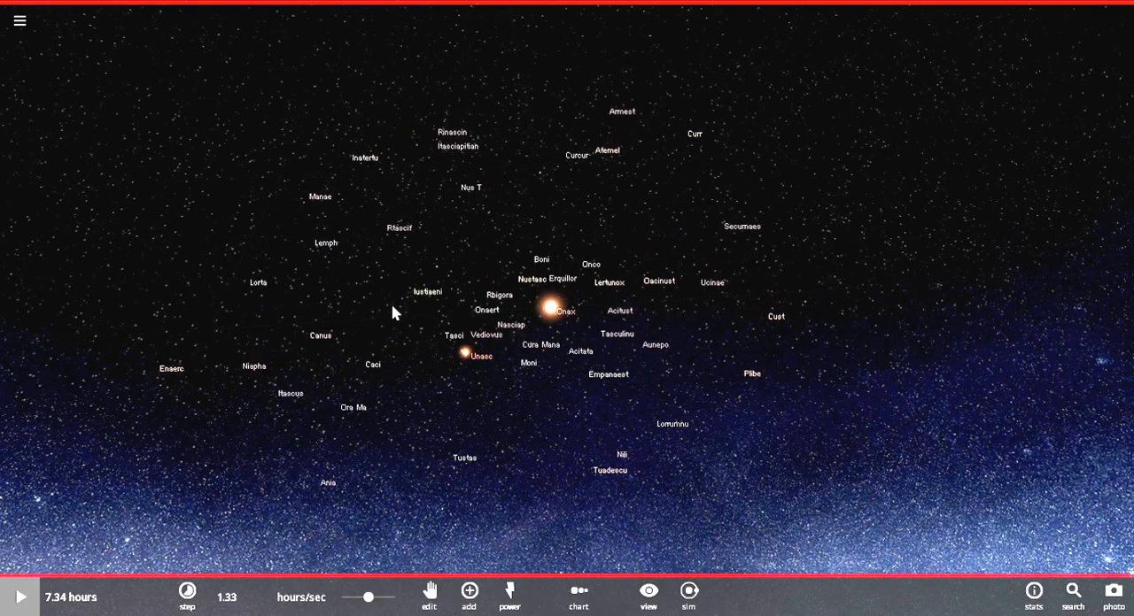
mouse_move(485, 205)
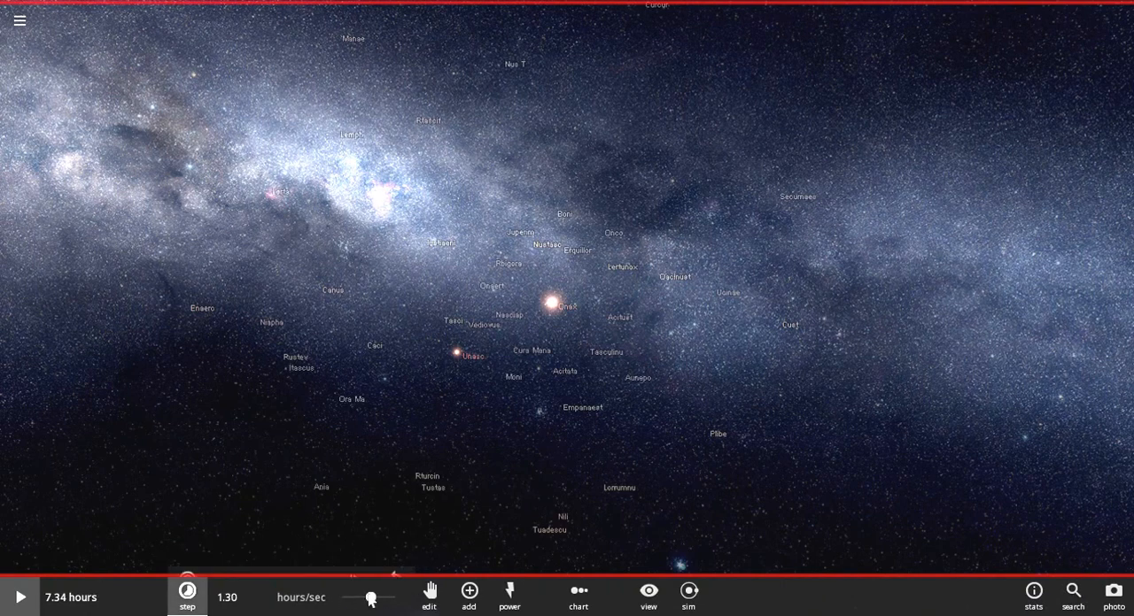
Start the simulation at a faster hours/sec rate and turn on orbit paths.
left_click(19, 597)
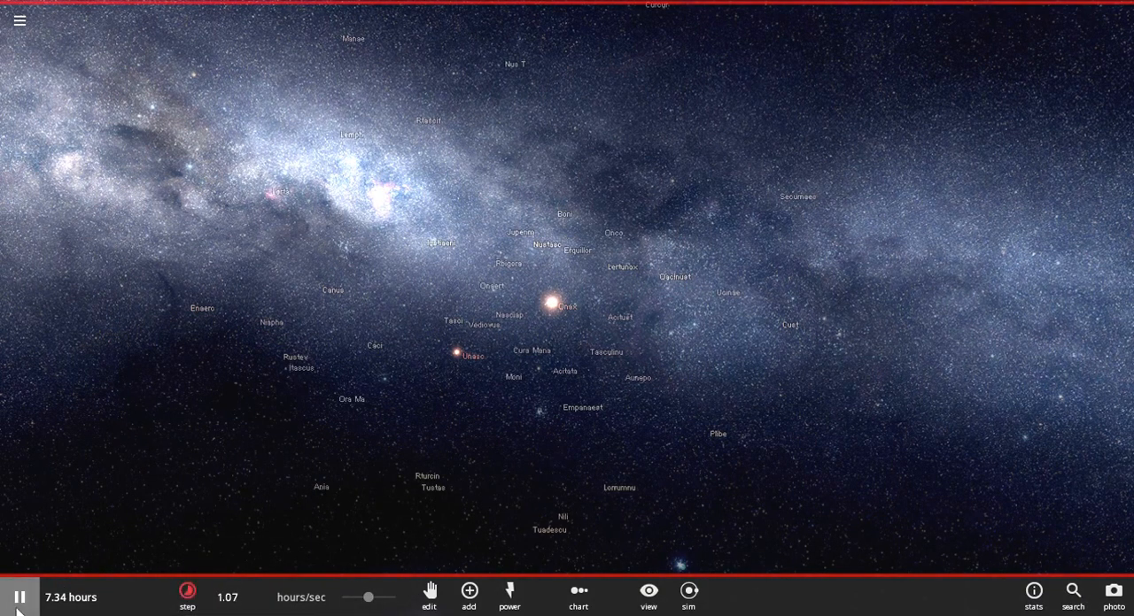
left_click(187, 598)
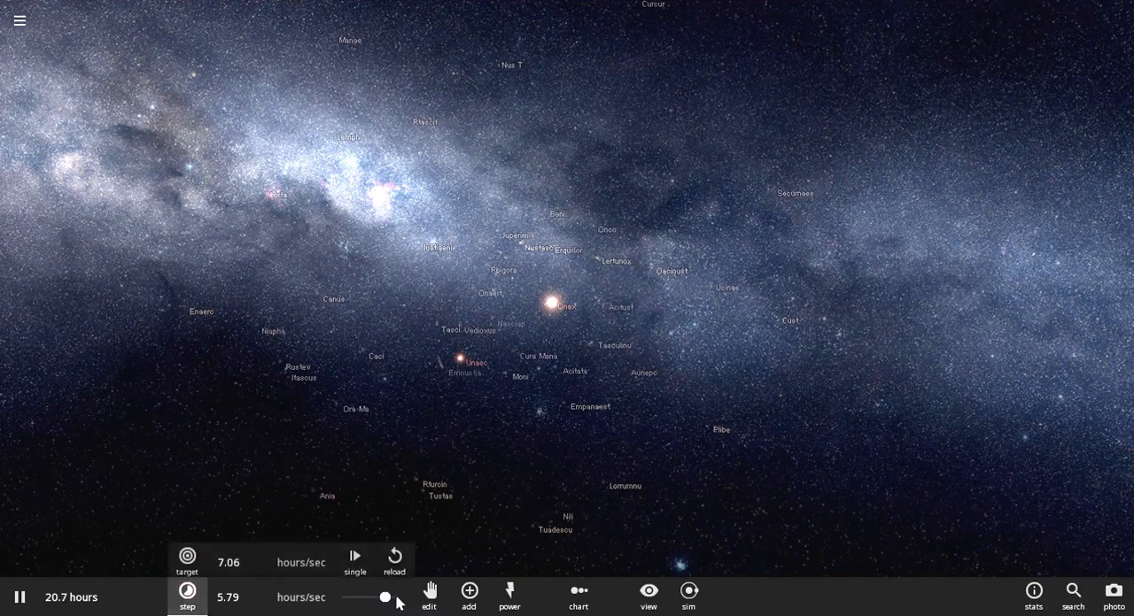
left_click(647, 597)
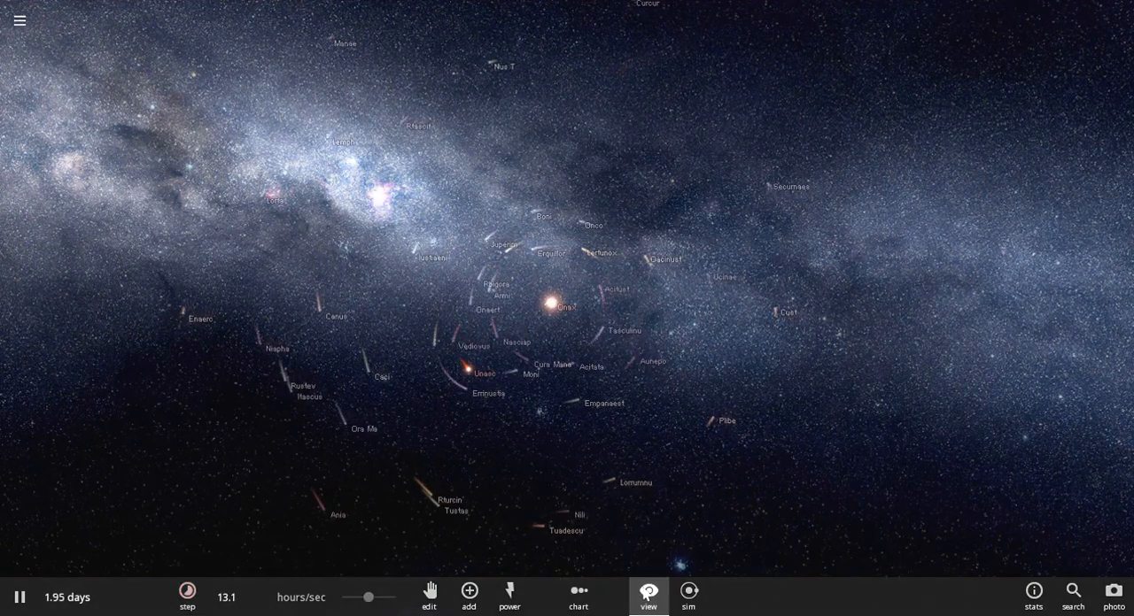
left_click(647, 593)
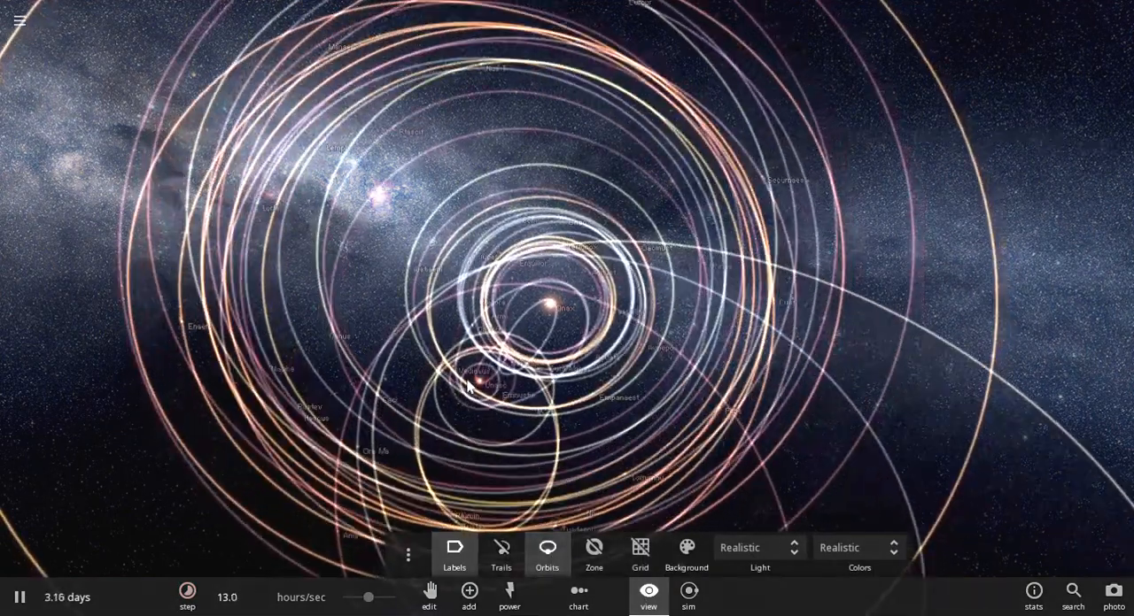
Turn on motion trails from the View display options.
left_click(546, 547)
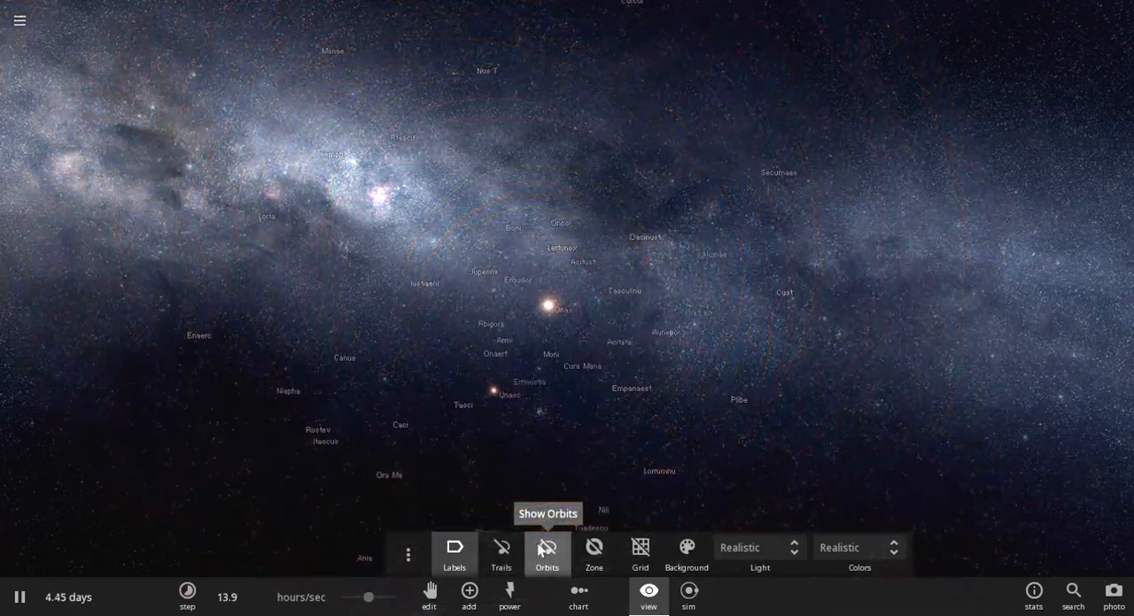
left_click(546, 547)
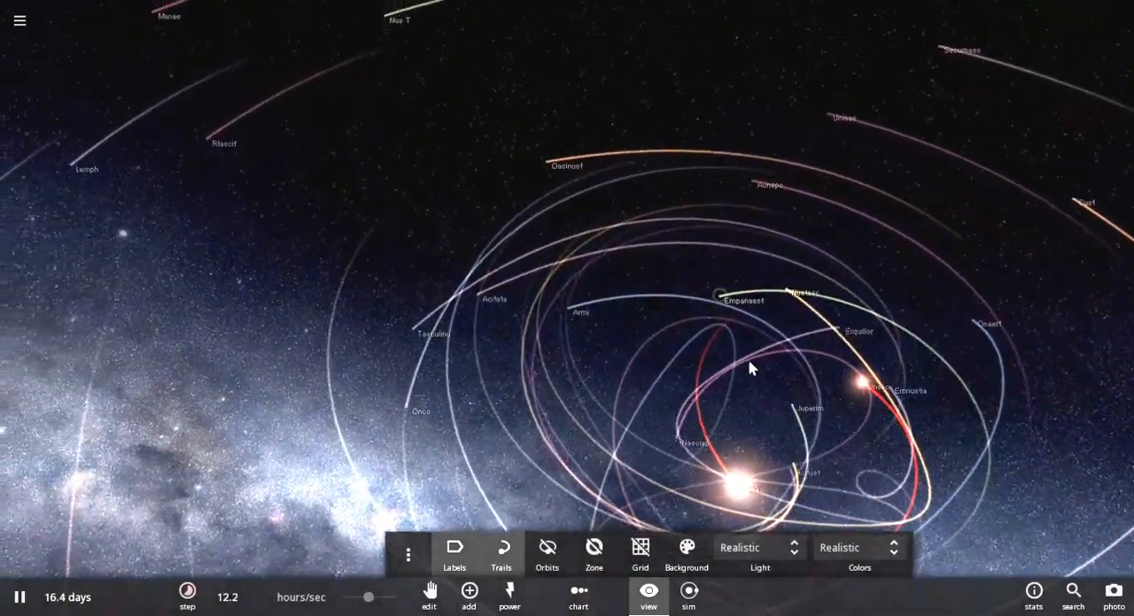
left_click(867, 371)
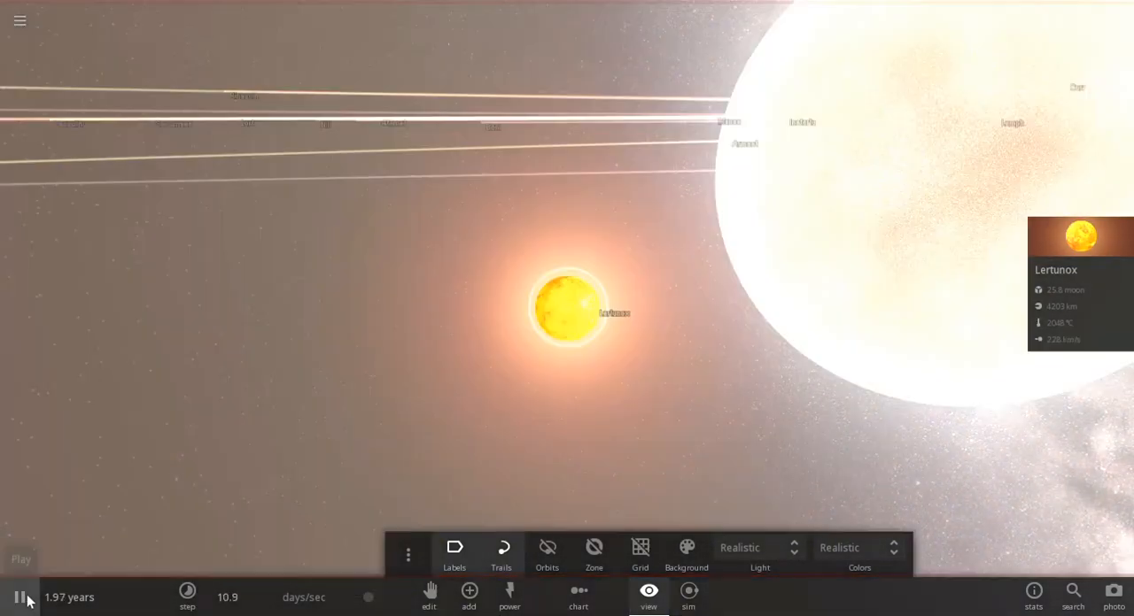
Resume the simulation and let it run to about 3.3 years.
left_click(19, 597)
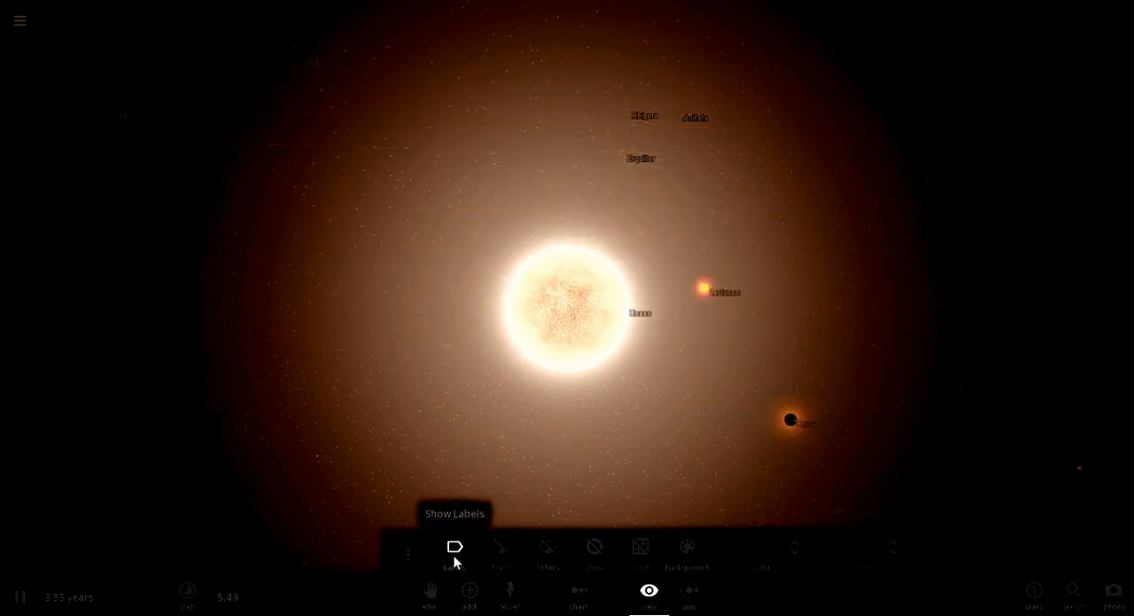
Hide body labels, then toggle trails on and back off.
left_click(455, 548)
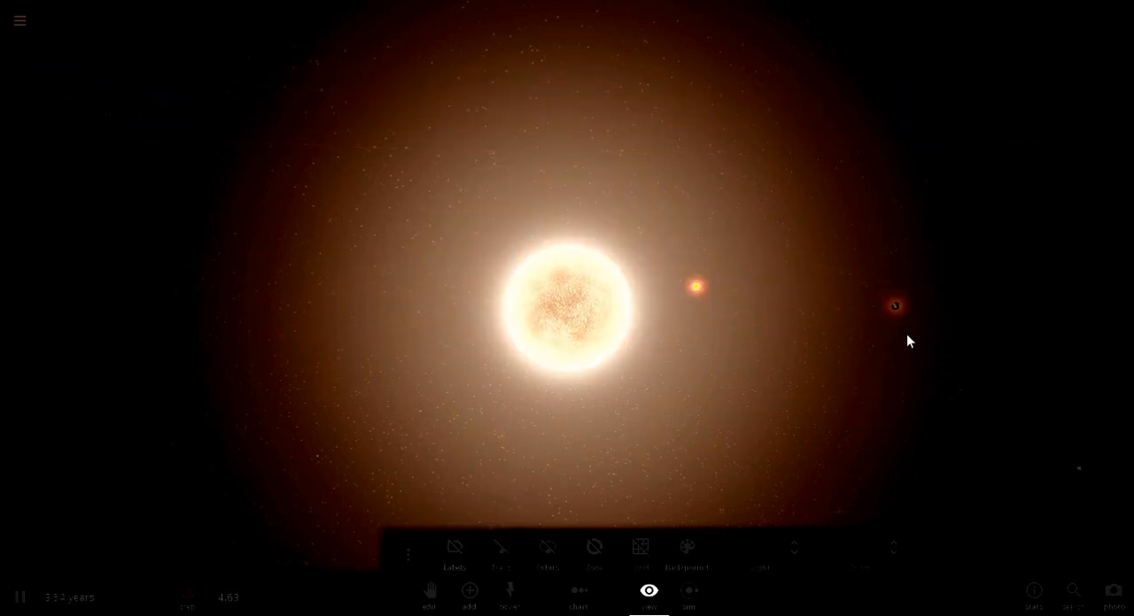
left_click(500, 547)
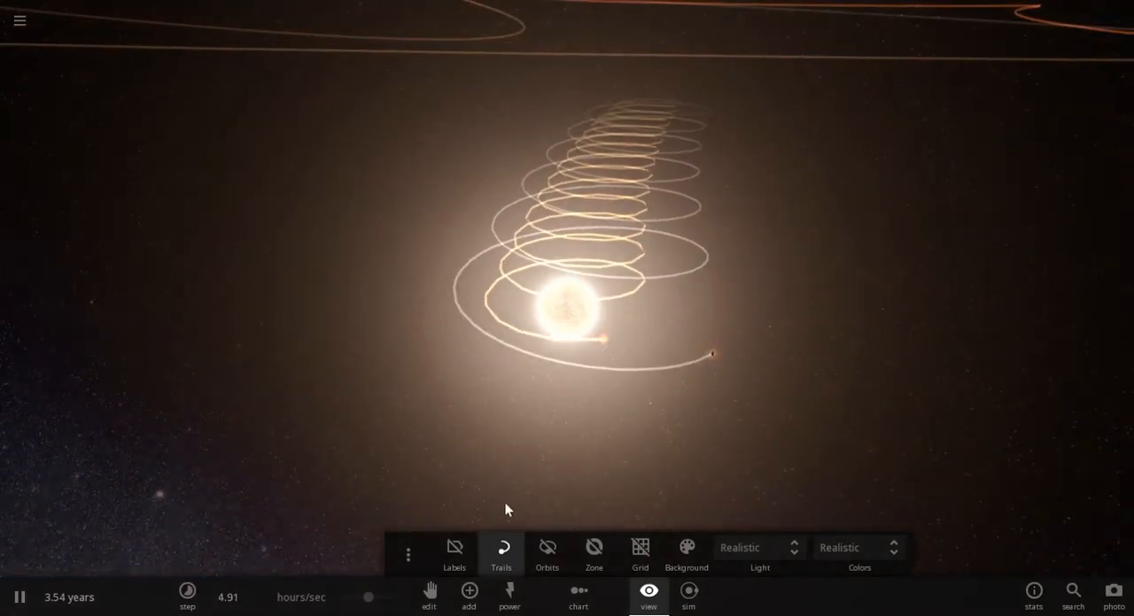
left_click(500, 546)
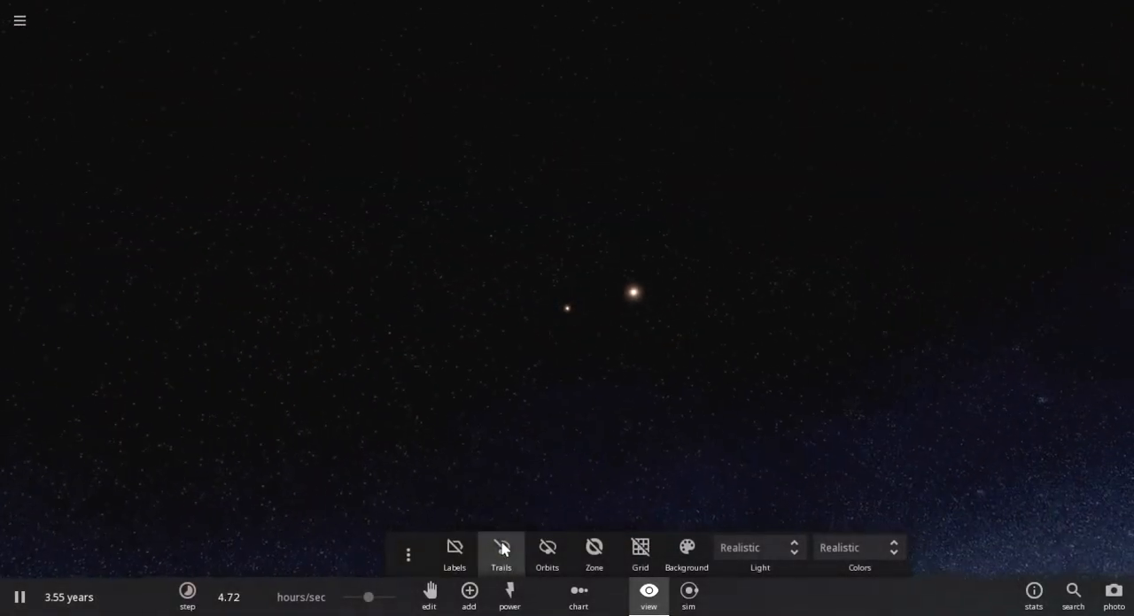
Turn trails back on and select the ejected planet Armi to see its details.
left_click(454, 554)
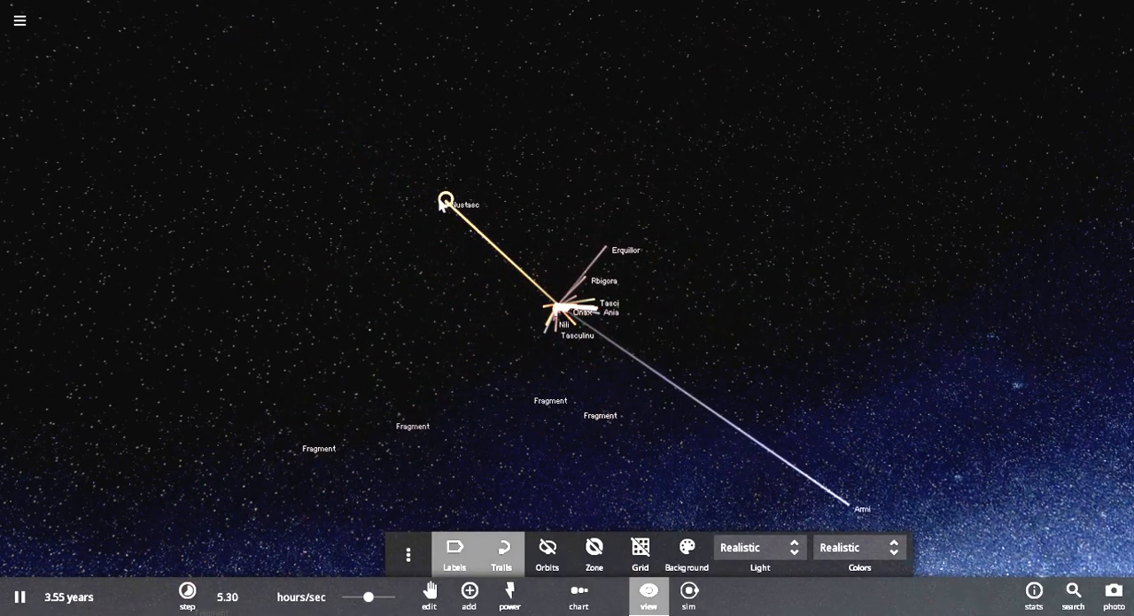
left_click(445, 200)
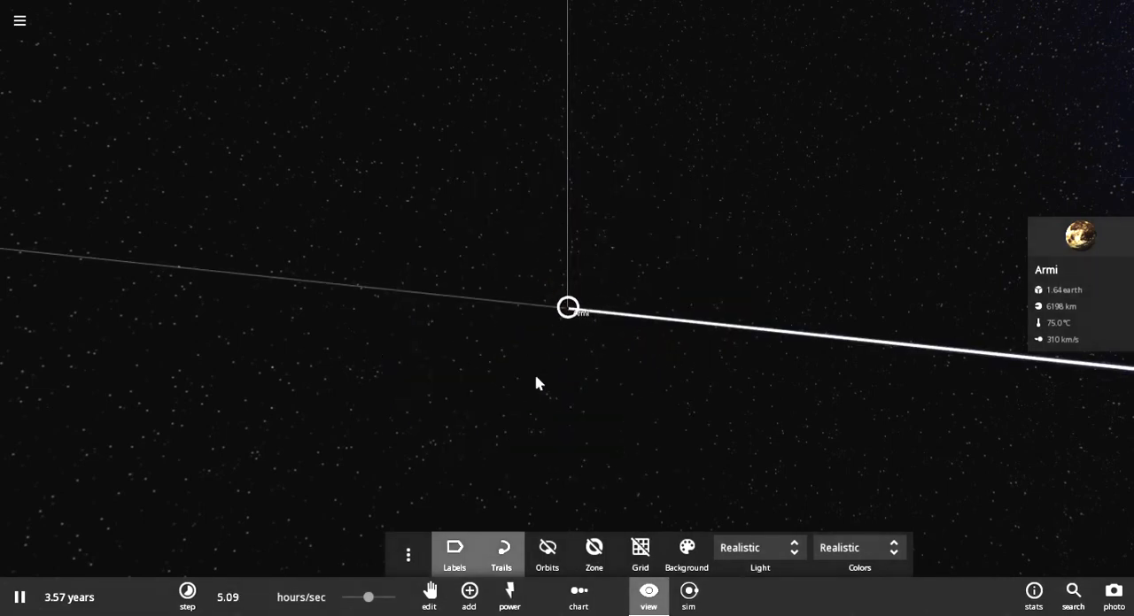
mouse_move(546, 213)
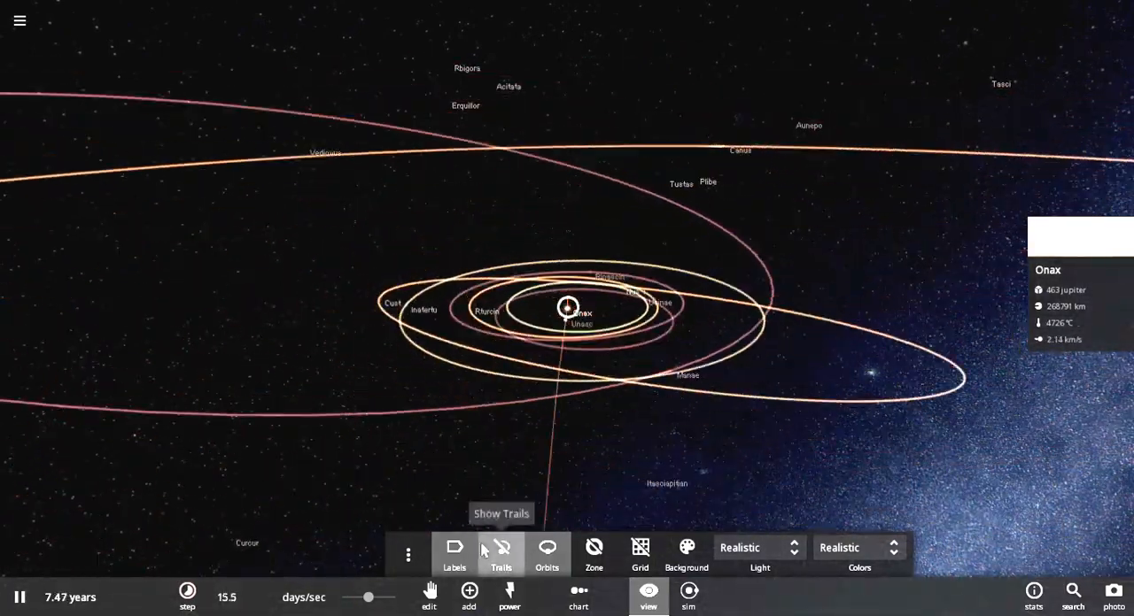
Show motion trails, then switch to orbit paths once the run nears 9.72 years.
left_click(500, 554)
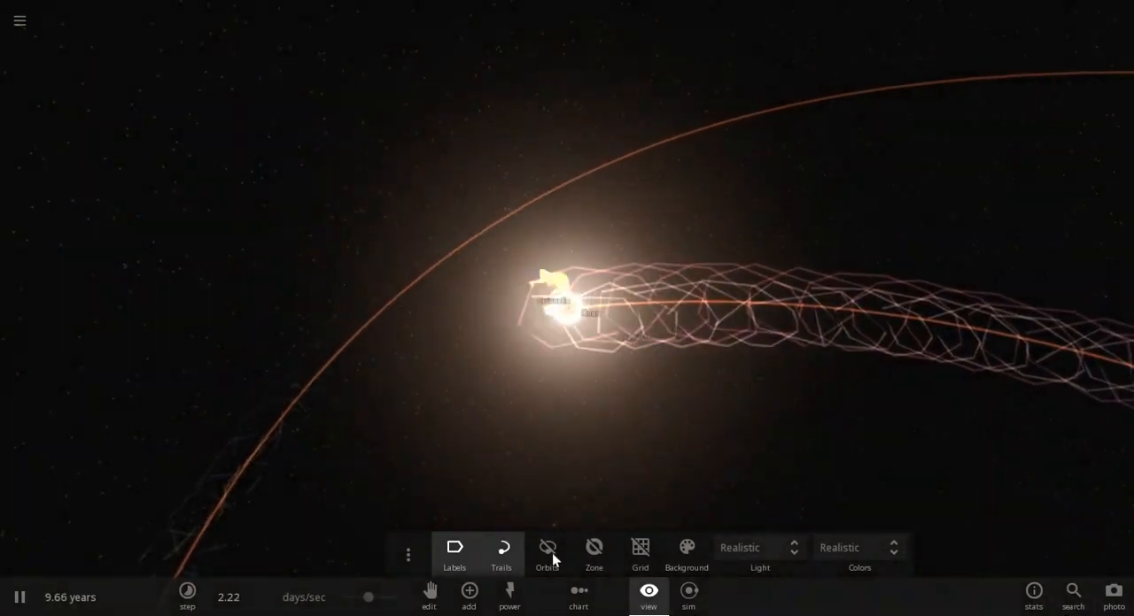
left_click(547, 547)
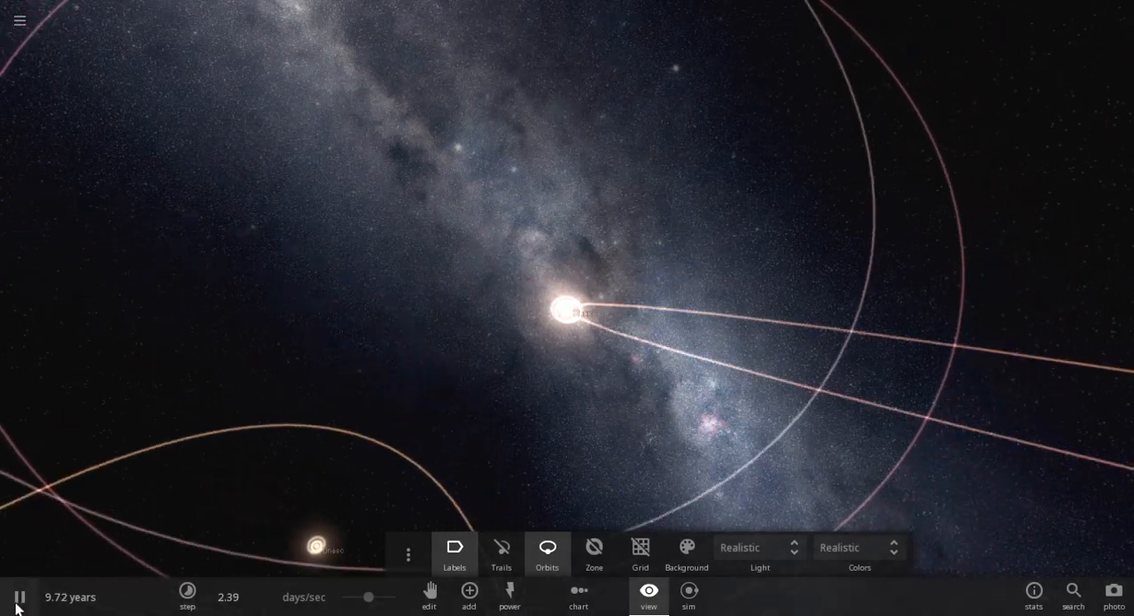
Pause at 9.72 years, review Errinustia's full properties, then close the panel.
left_click(19, 597)
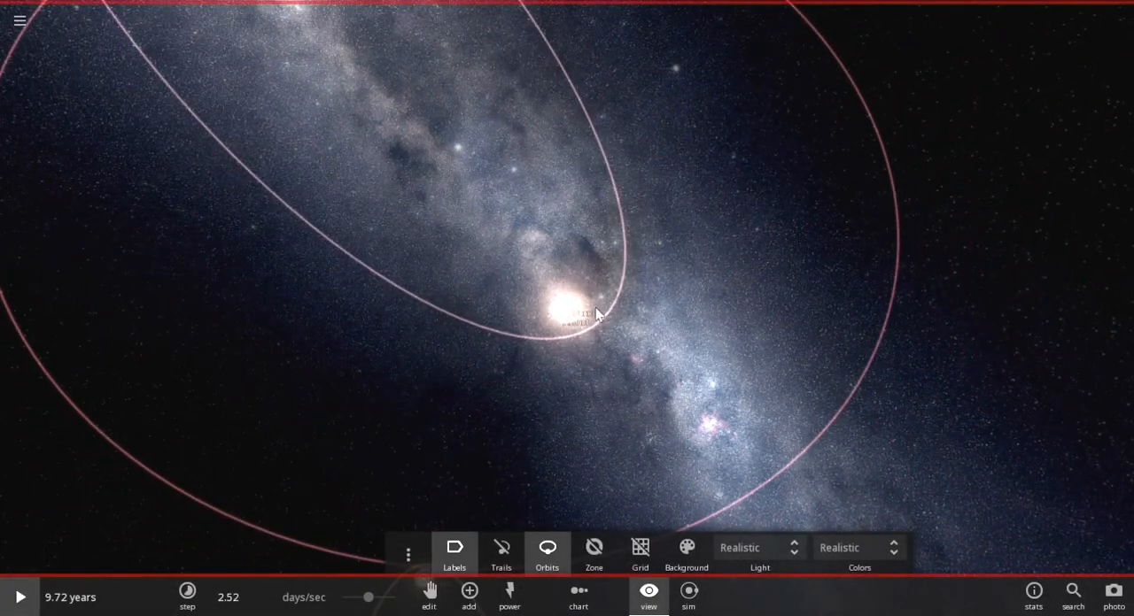
left_click(571, 314)
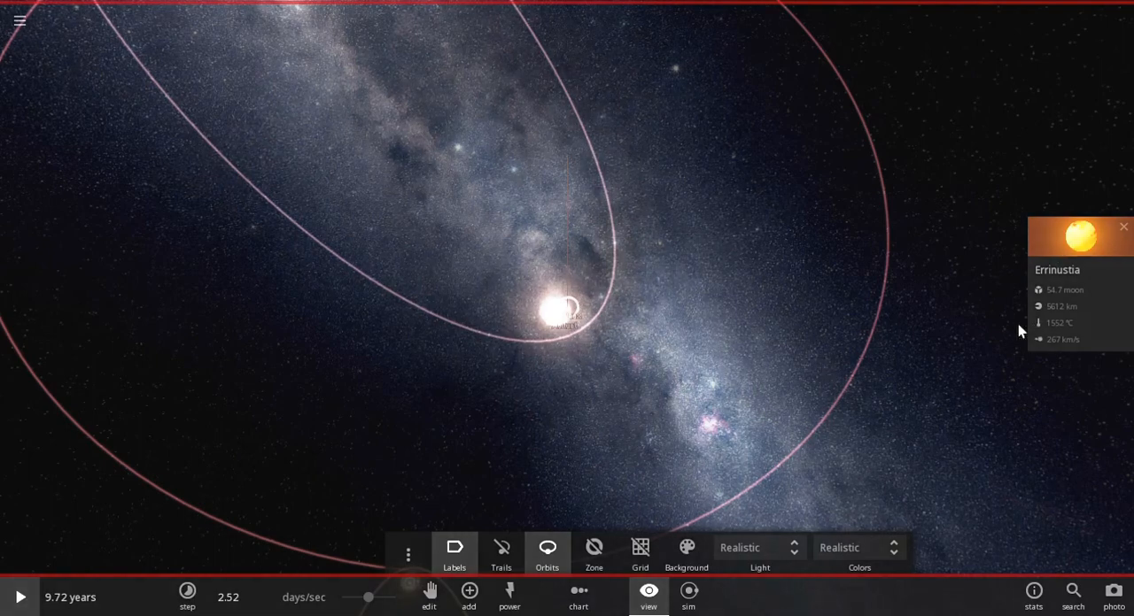
left_click(1080, 237)
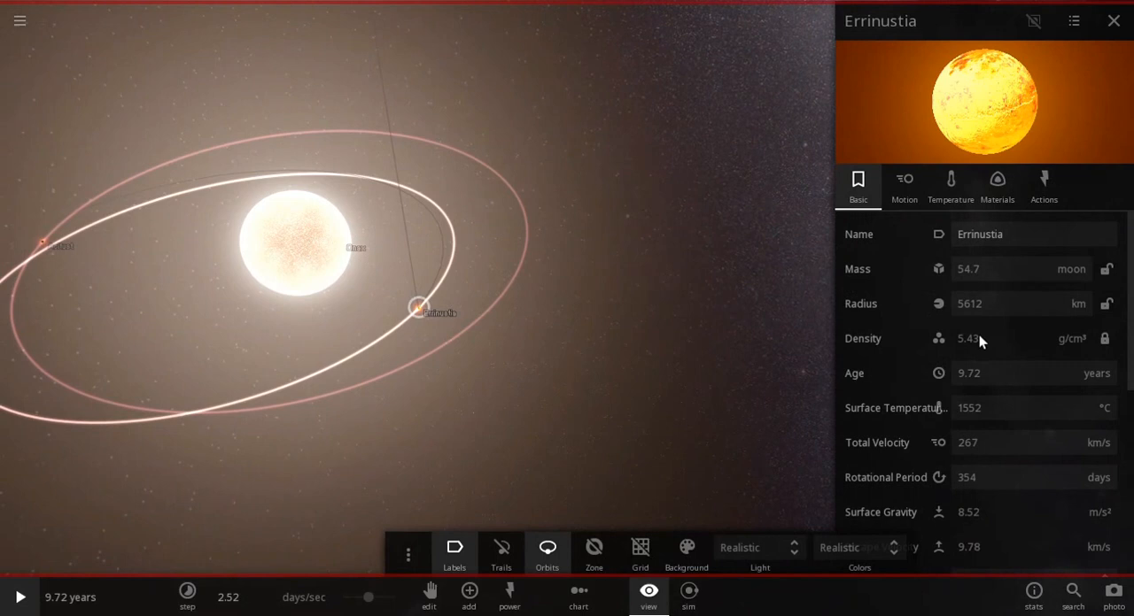
scroll("down", 3)
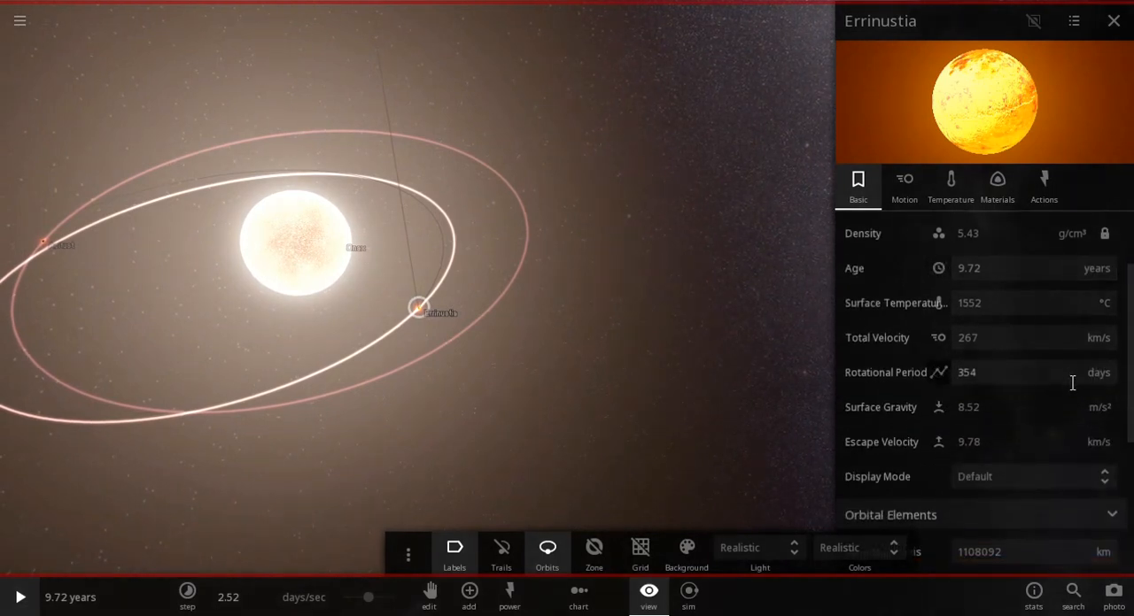
scroll("down", 3)
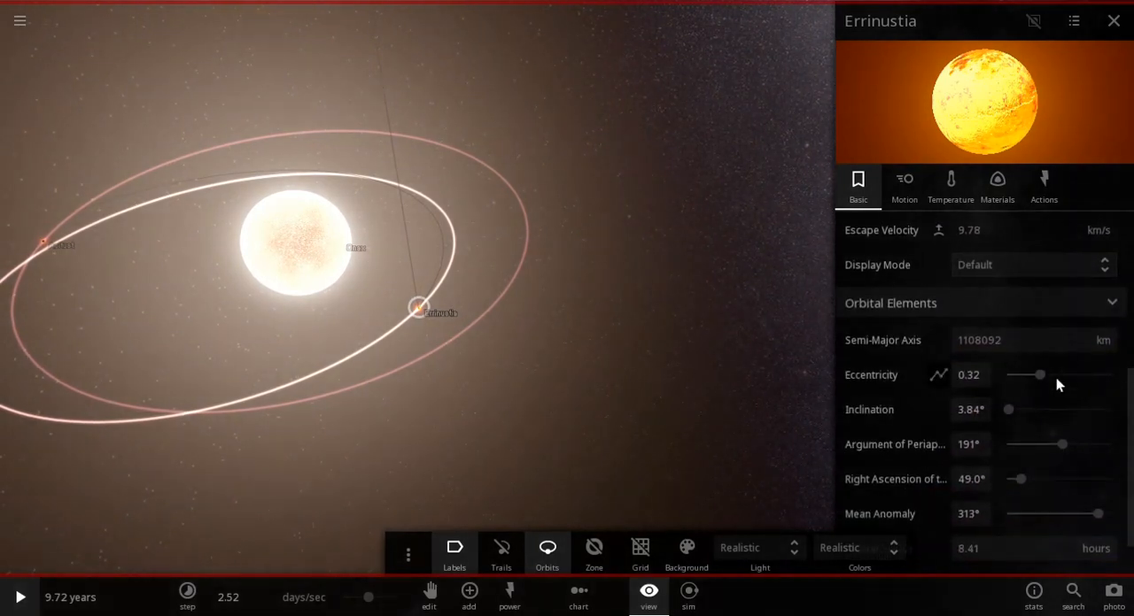
left_click(1113, 20)
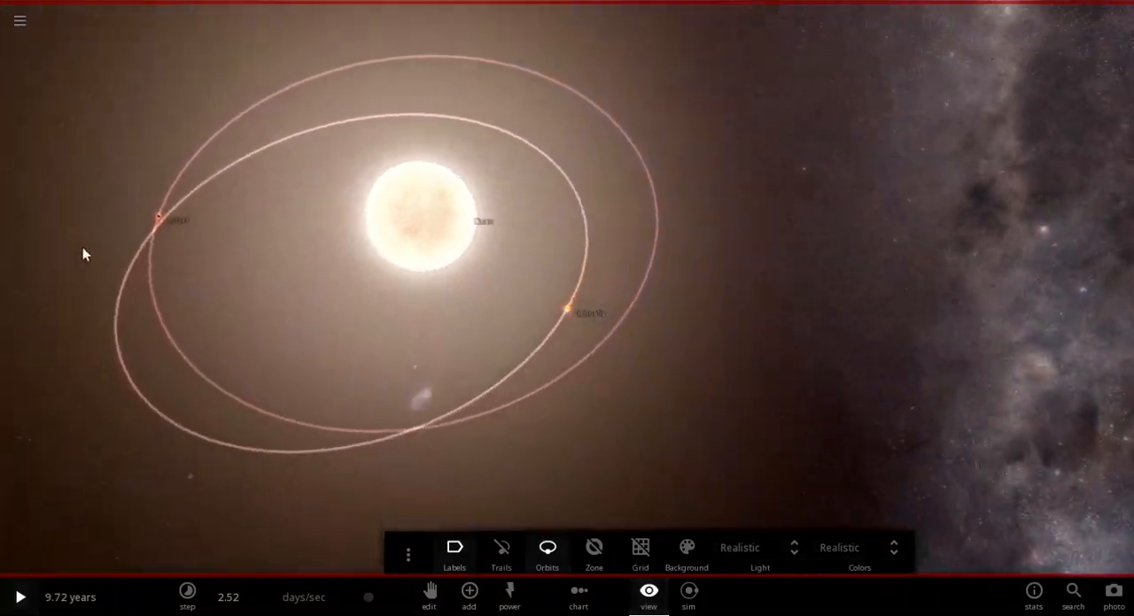
Resume the binary system simulation past 10 years with Onax's summary card shown.
left_click(159, 220)
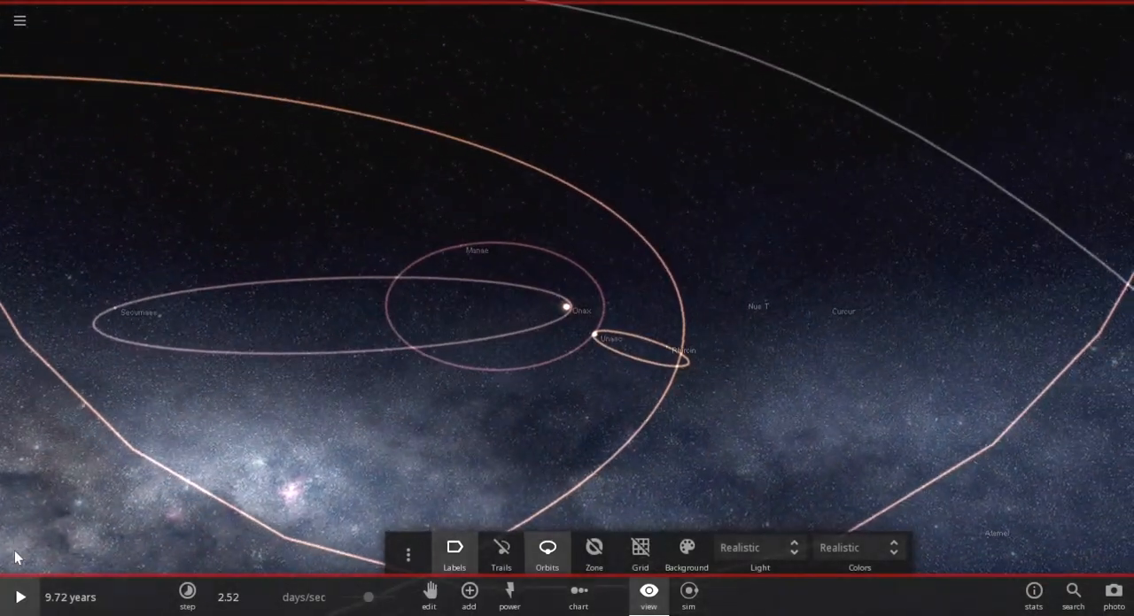
left_click(20, 597)
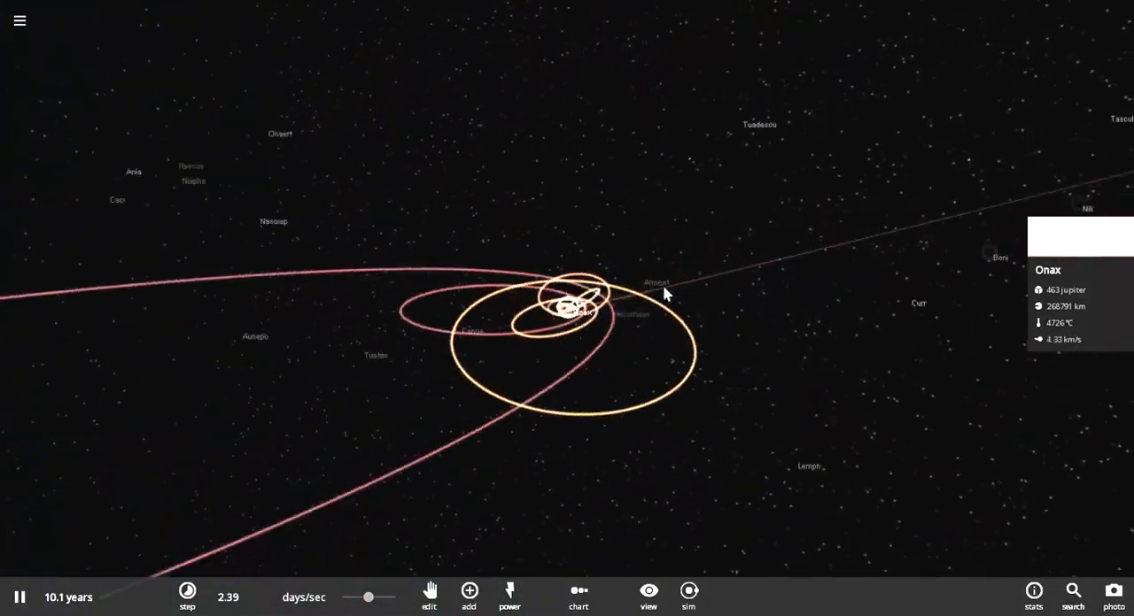
Zoom in toward Onax and its sweeping orbit trails at 10.2 years.
scroll("down", 3)
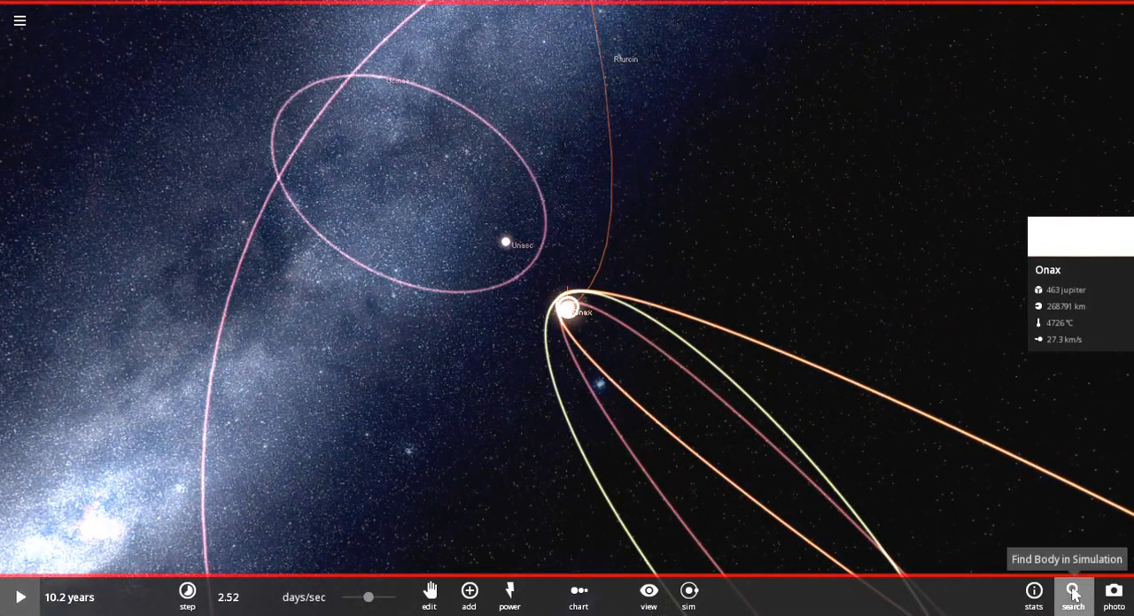
Open the body search list and scroll down to Tasci and the star fragments.
left_click(1072, 593)
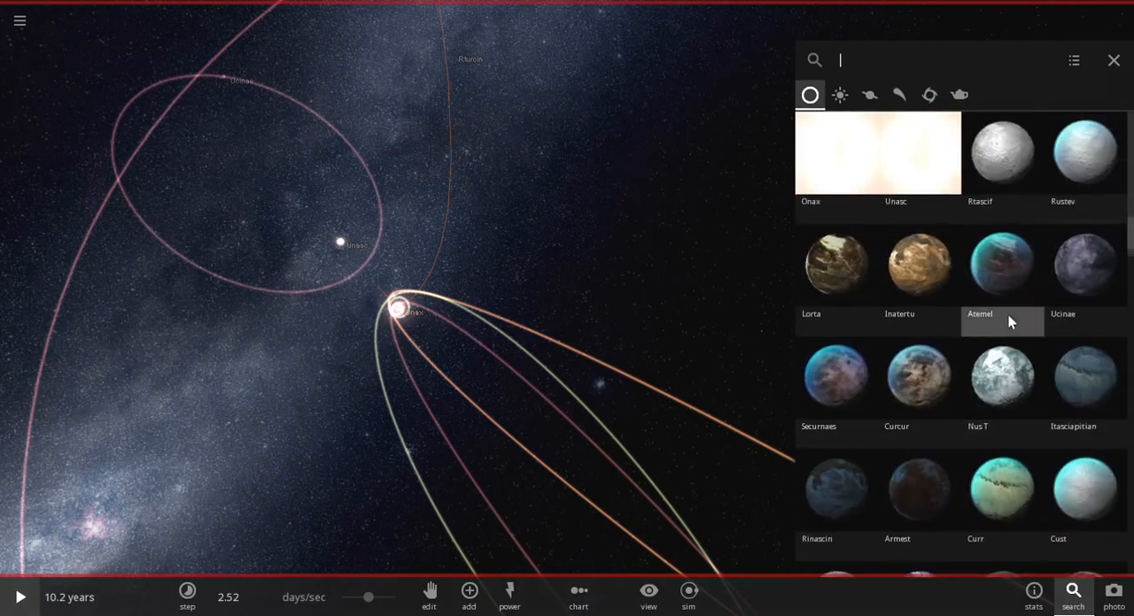
scroll("down", 3)
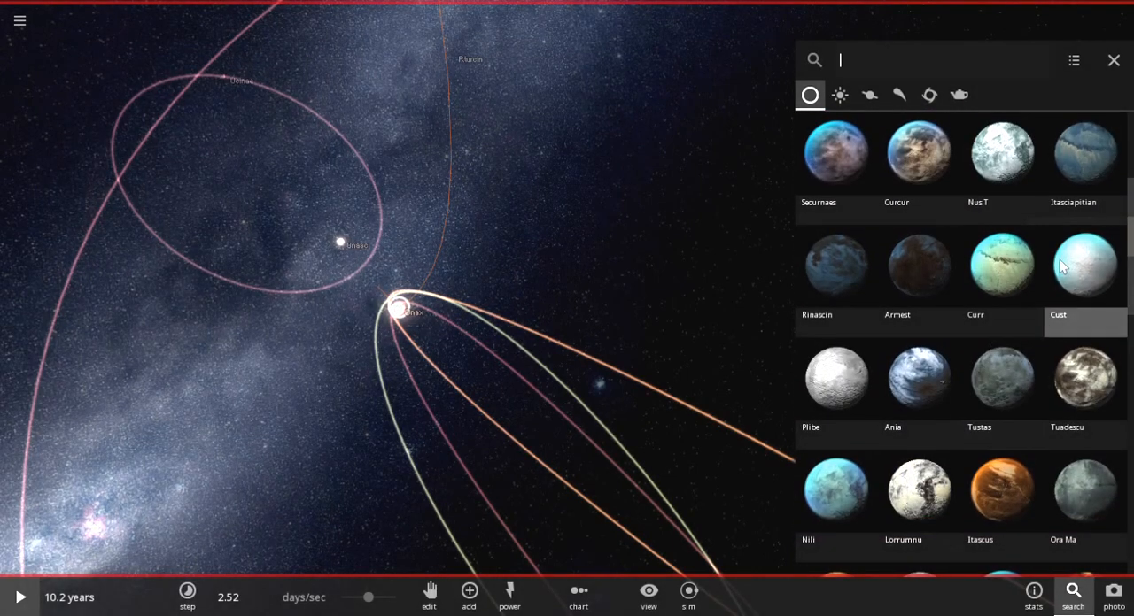
scroll("down", 3)
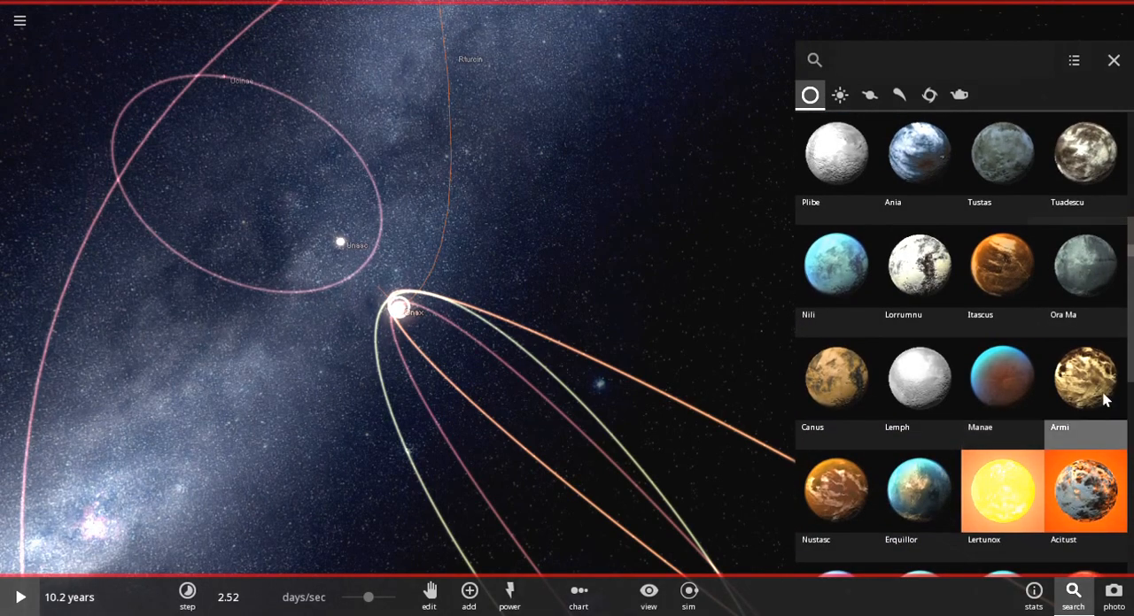
scroll("down", 3)
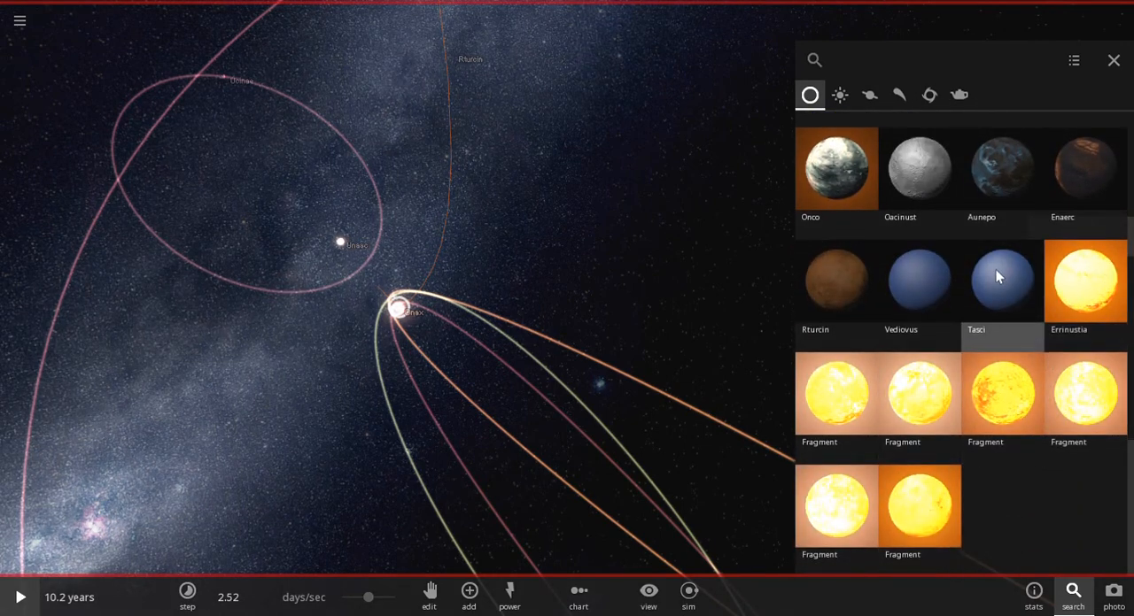
mouse_move(908, 284)
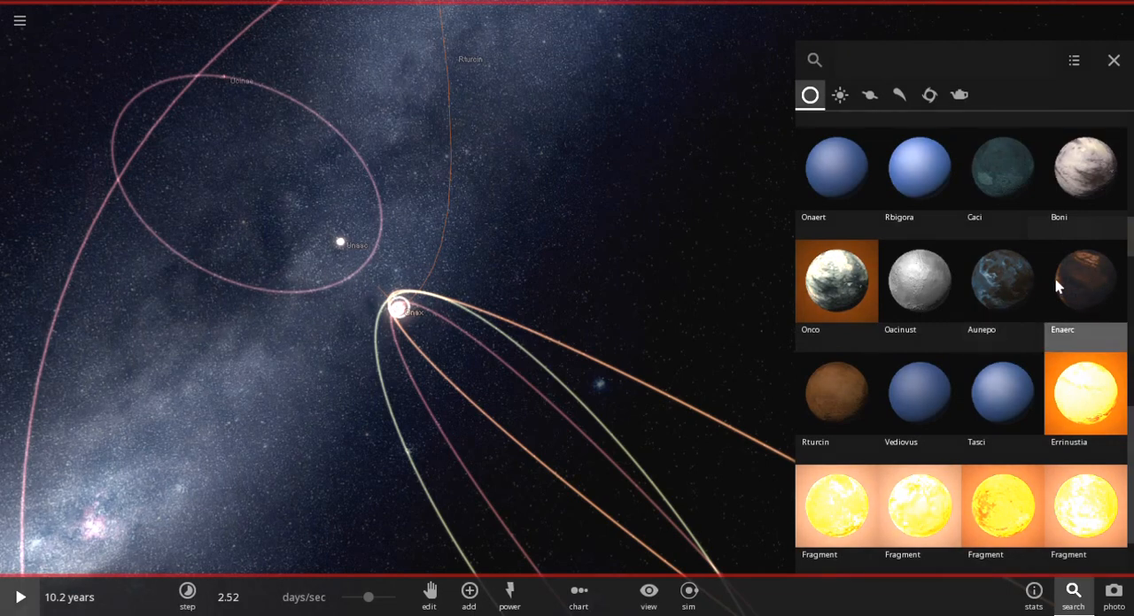
mouse_move(1002, 282)
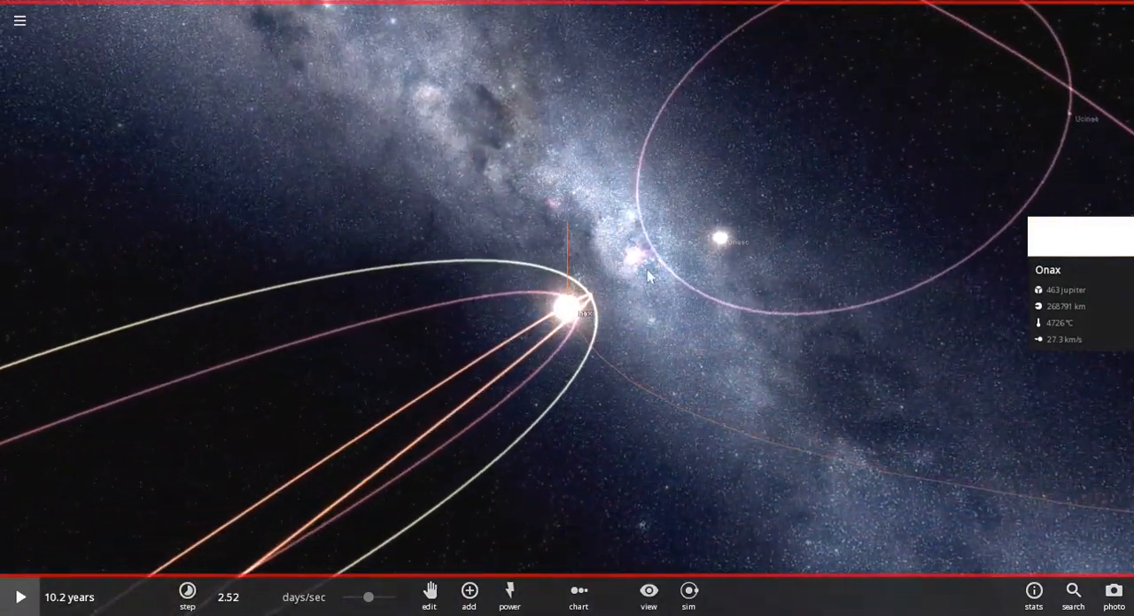
Close the body list and resume the simulation around Onax at 10.2 years.
left_click(19, 597)
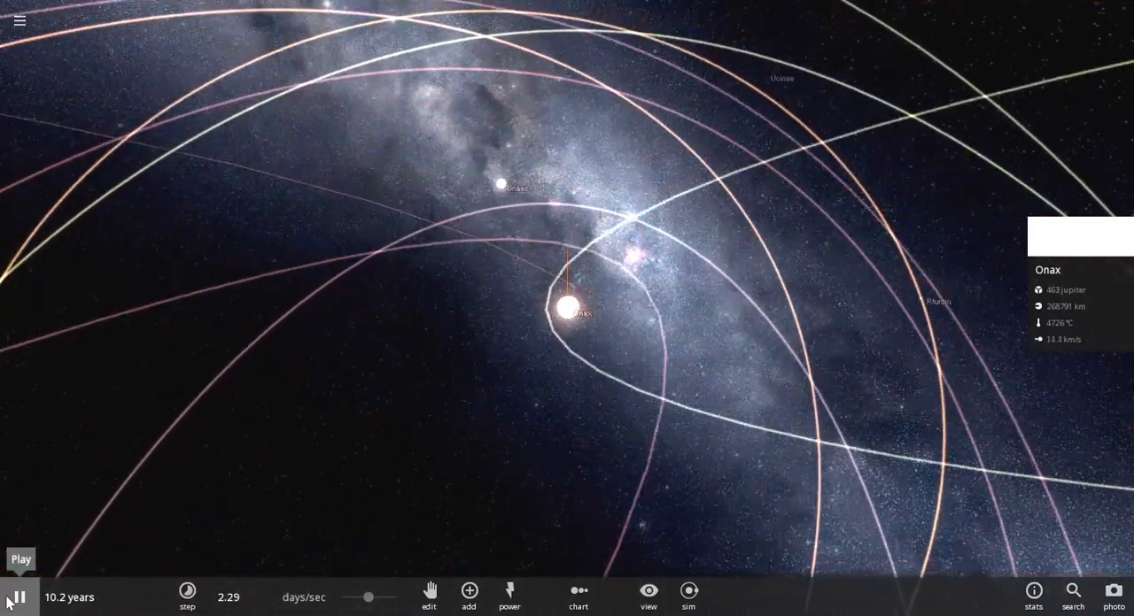
left_click(18, 597)
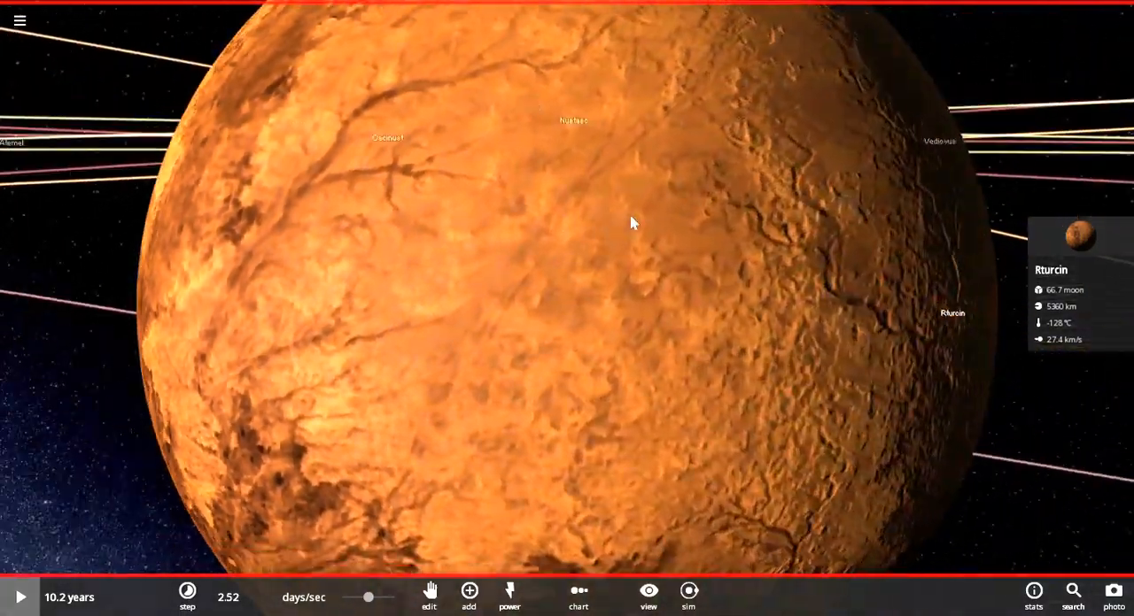
Zoom out so all of Rturcin appears among the crossing orbit trails.
scroll("down", 3)
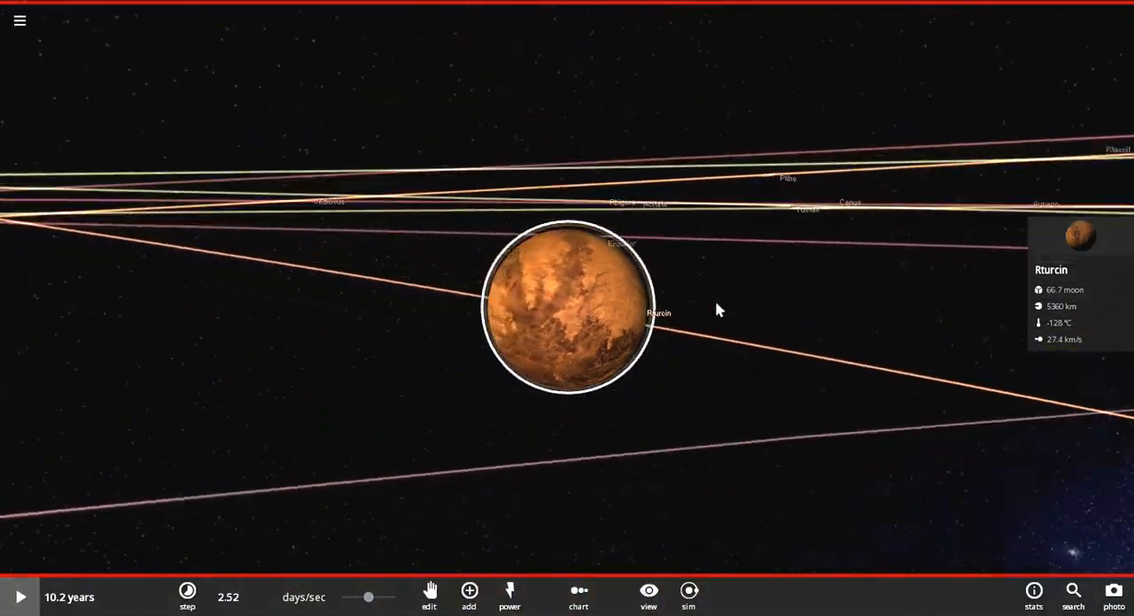